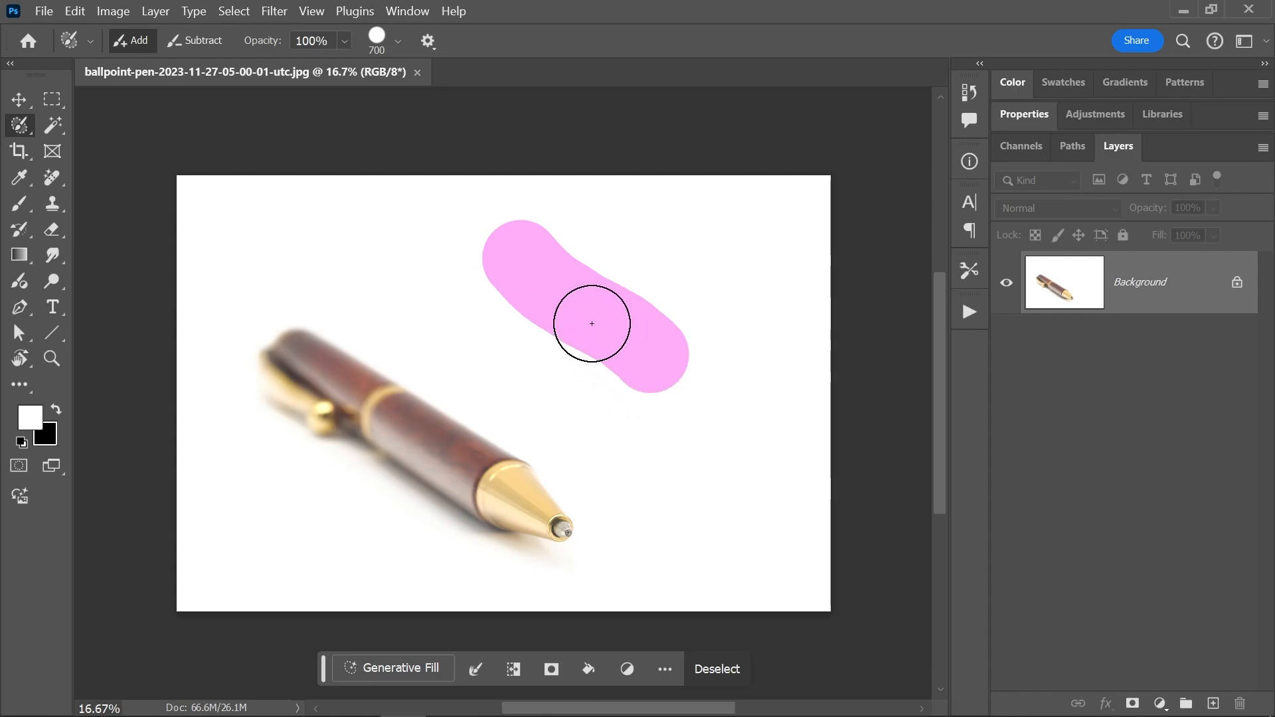
pyautogui.moveTo(616, 314)
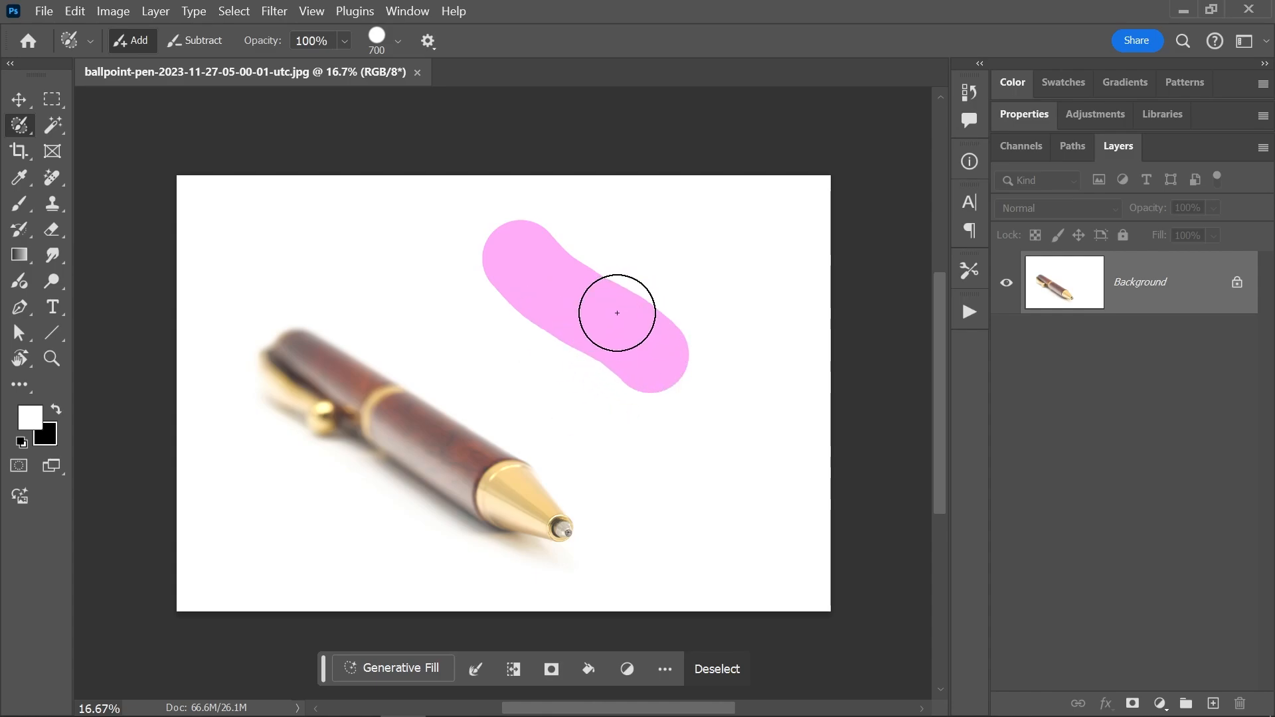
# Step: View the painted stroke as a selection, then confirm Fuchsia as the overlay colour
pyautogui.click(18, 99)
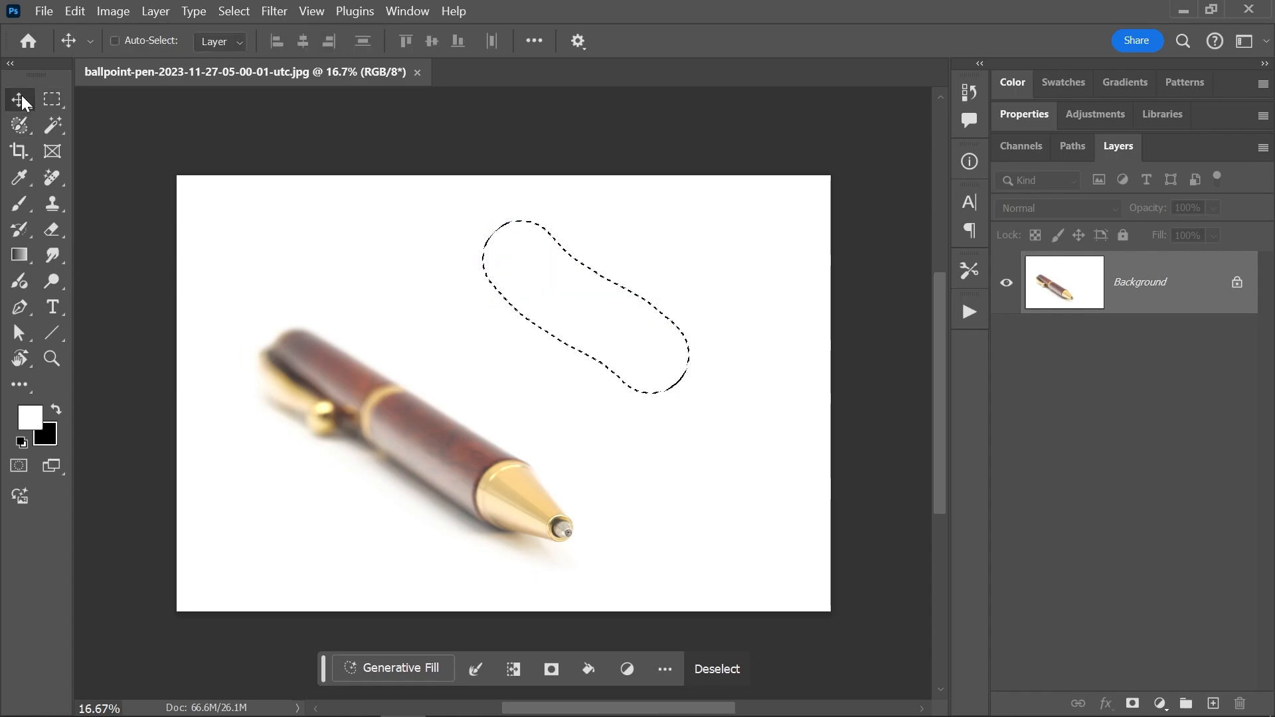
pyautogui.moveTo(669, 318)
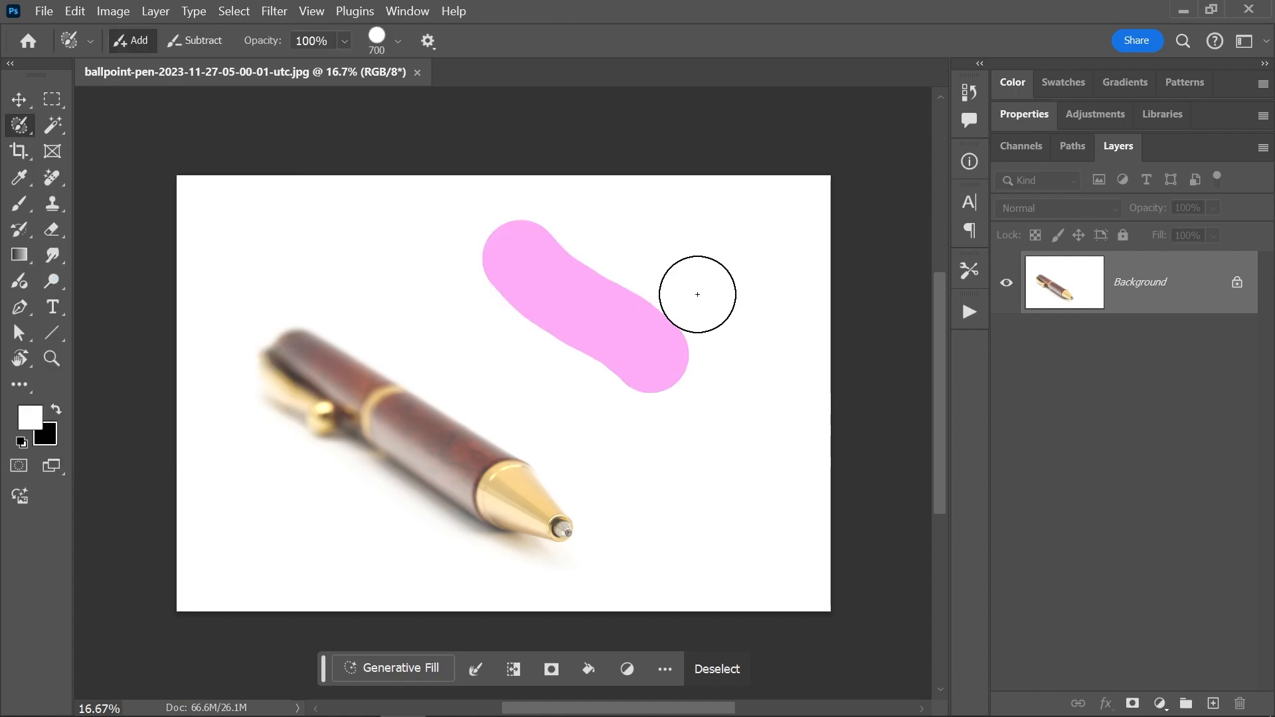
pyautogui.moveTo(547, 376)
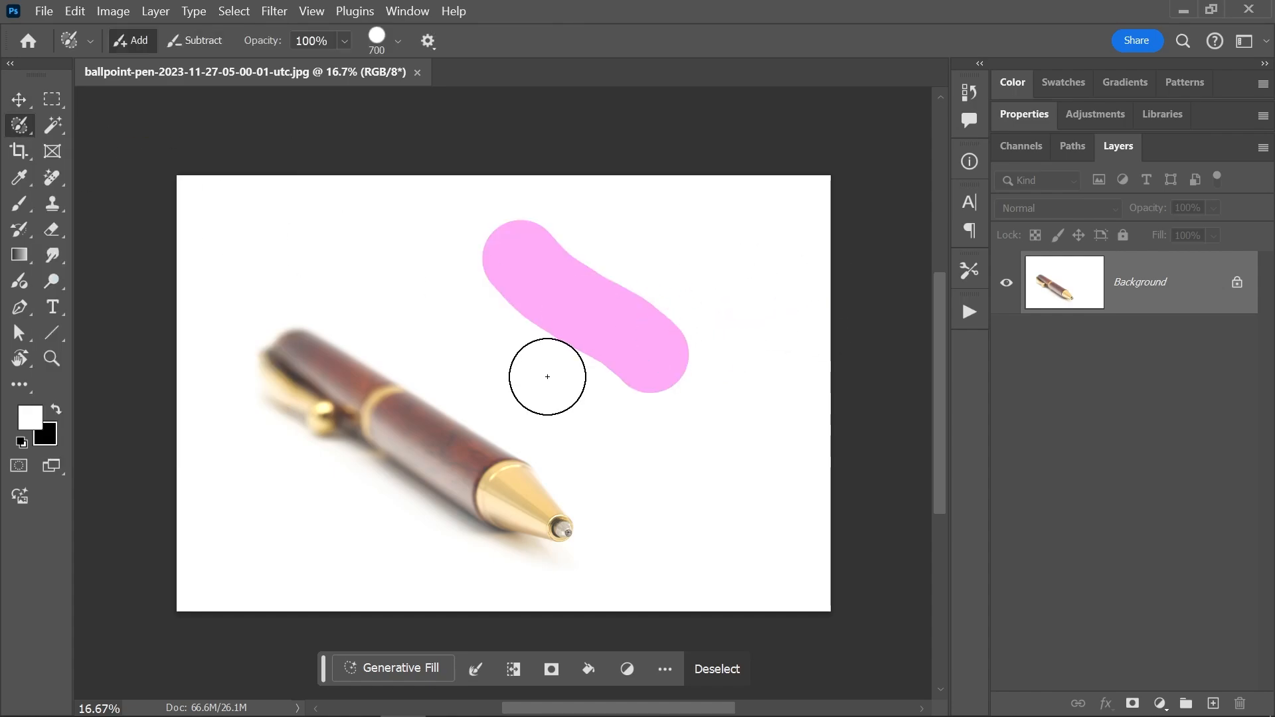
pyautogui.moveTo(529, 377)
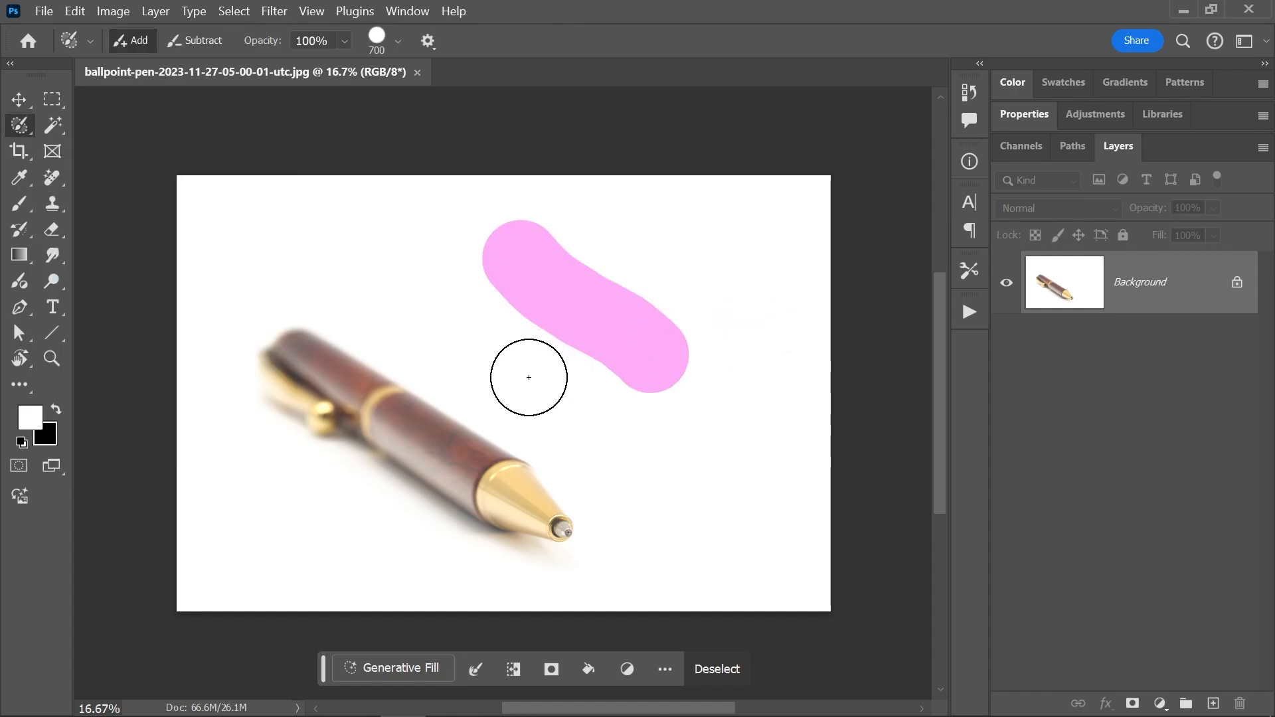
pyautogui.moveTo(427, 41)
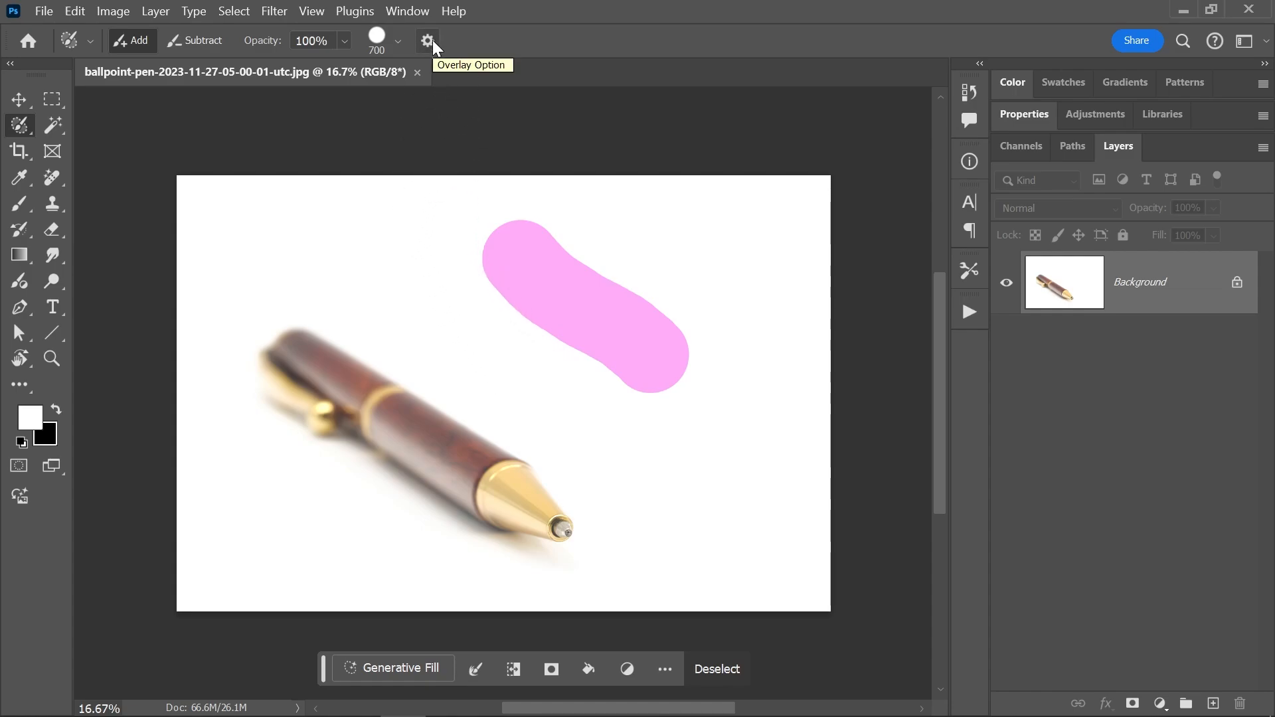
pyautogui.click(427, 40)
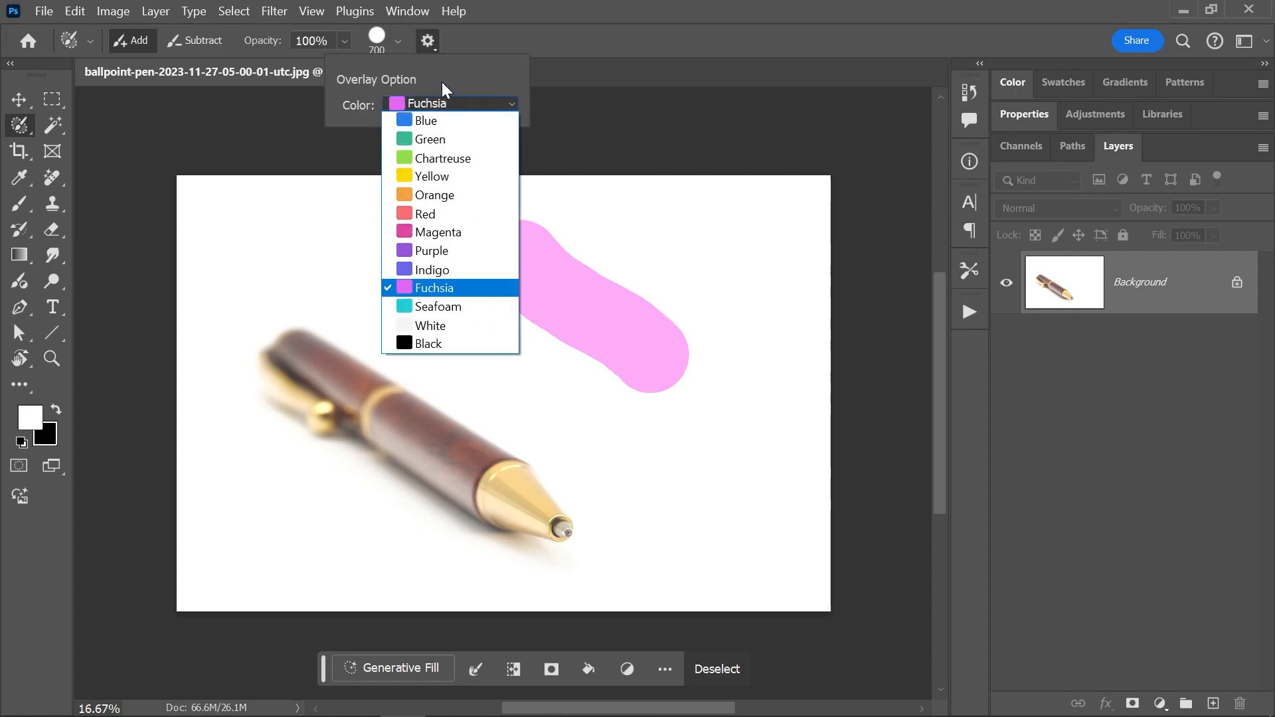
pyautogui.click(434, 288)
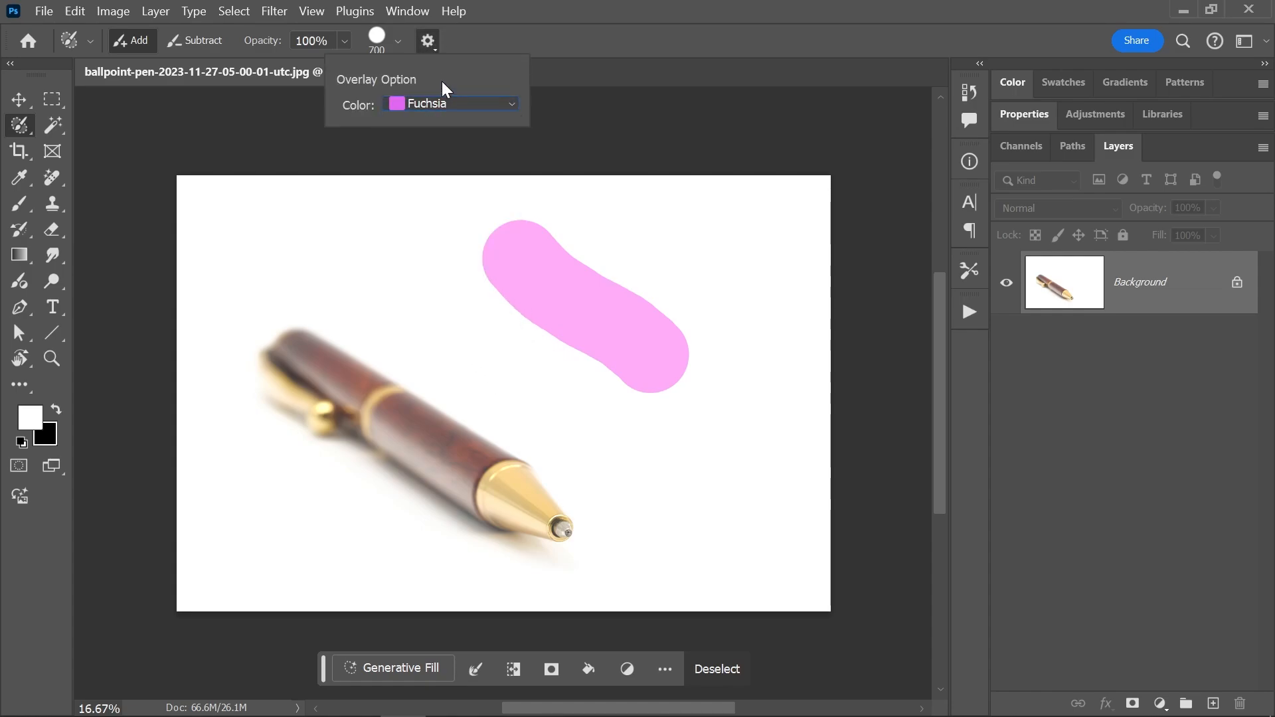
pyautogui.moveTo(248, 45)
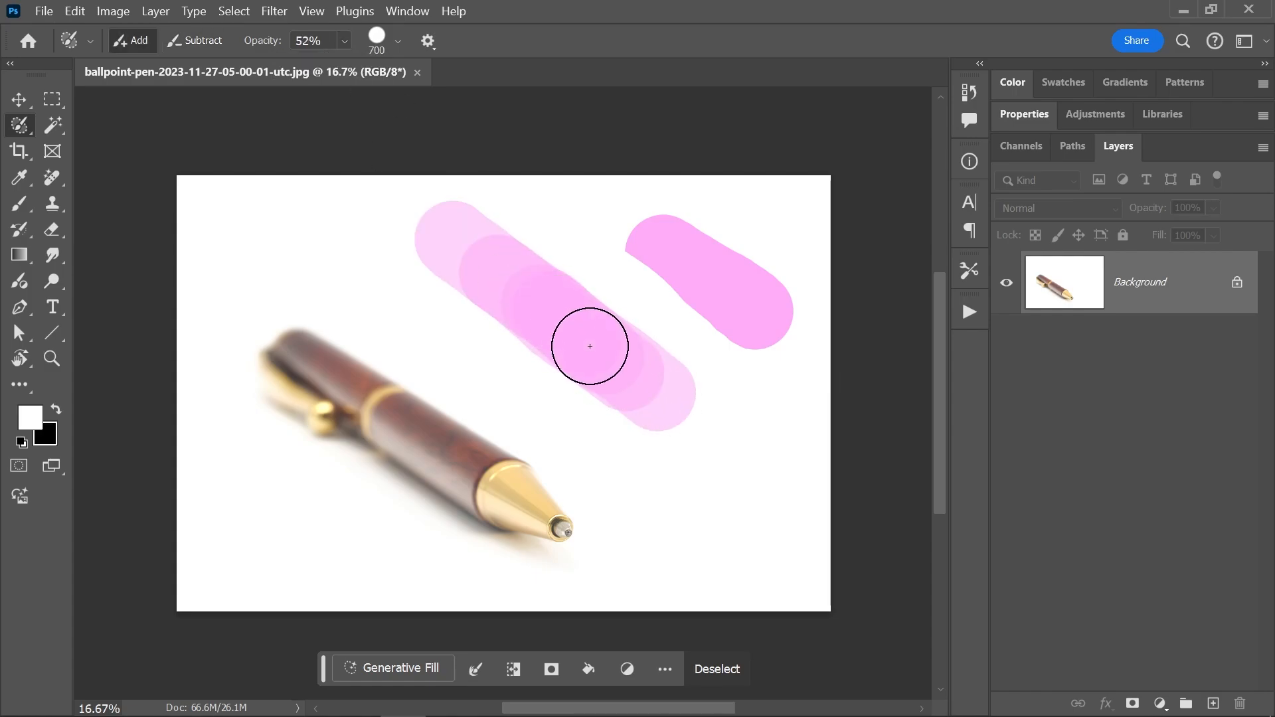
# Step: Bring up the brush size and hardness settings for the soft-edged test stroke
pyautogui.click(398, 41)
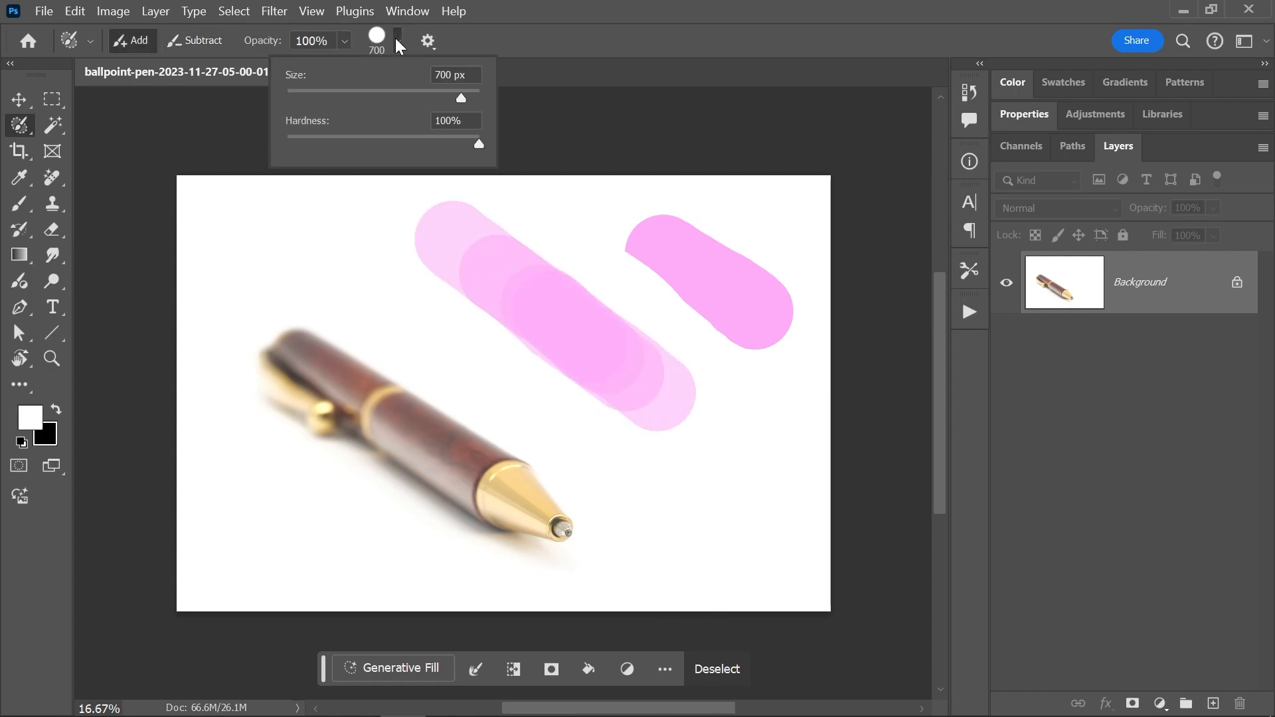
pyautogui.moveTo(476, 146)
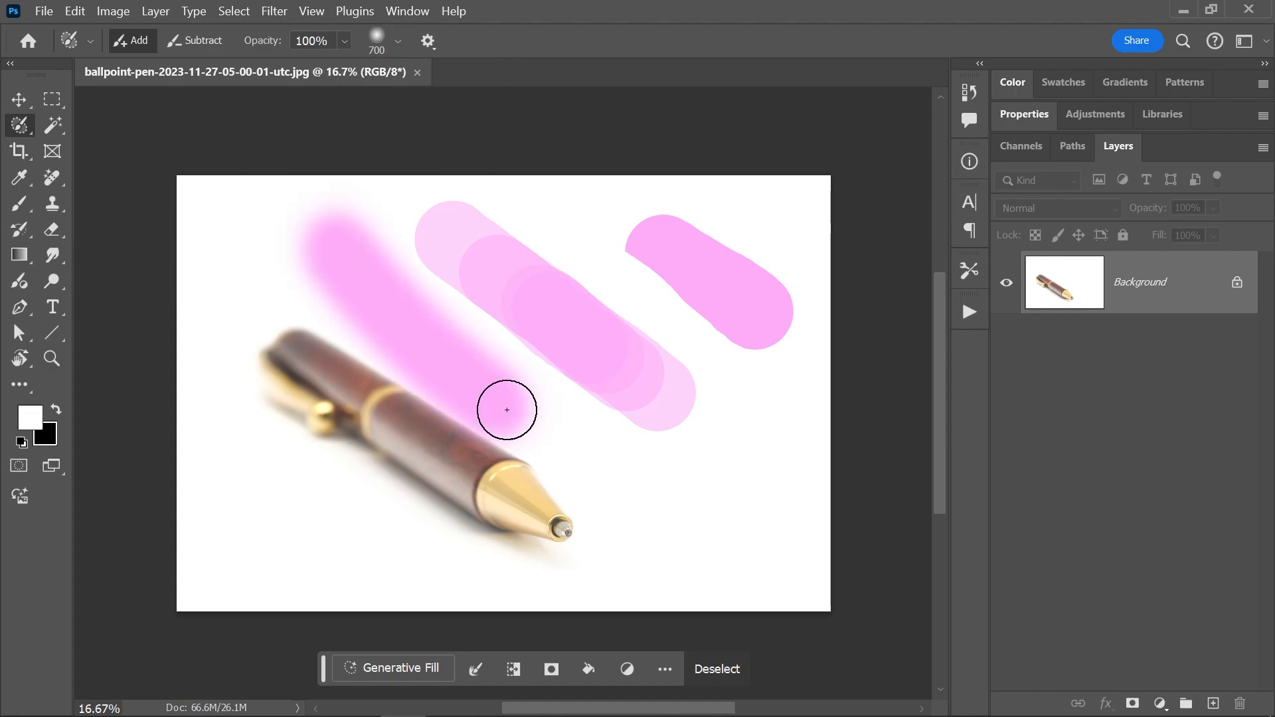
pyautogui.moveTo(488, 395)
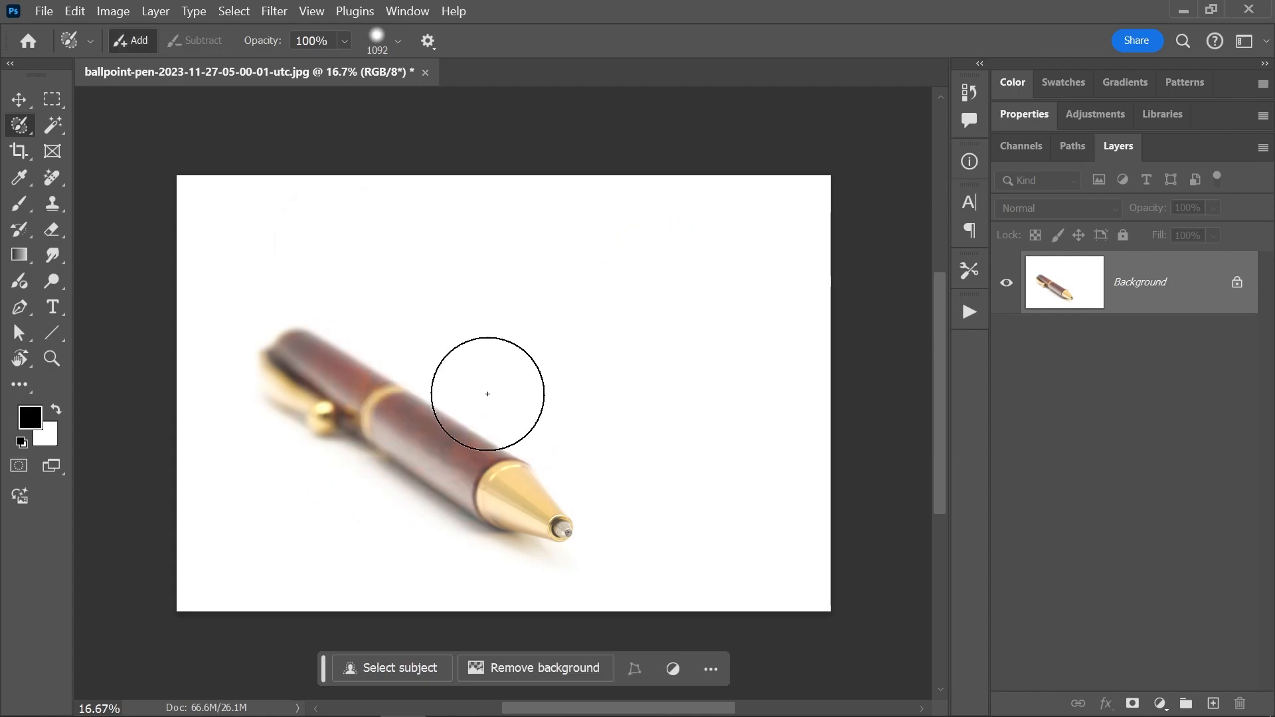
pyautogui.moveTo(324, 407)
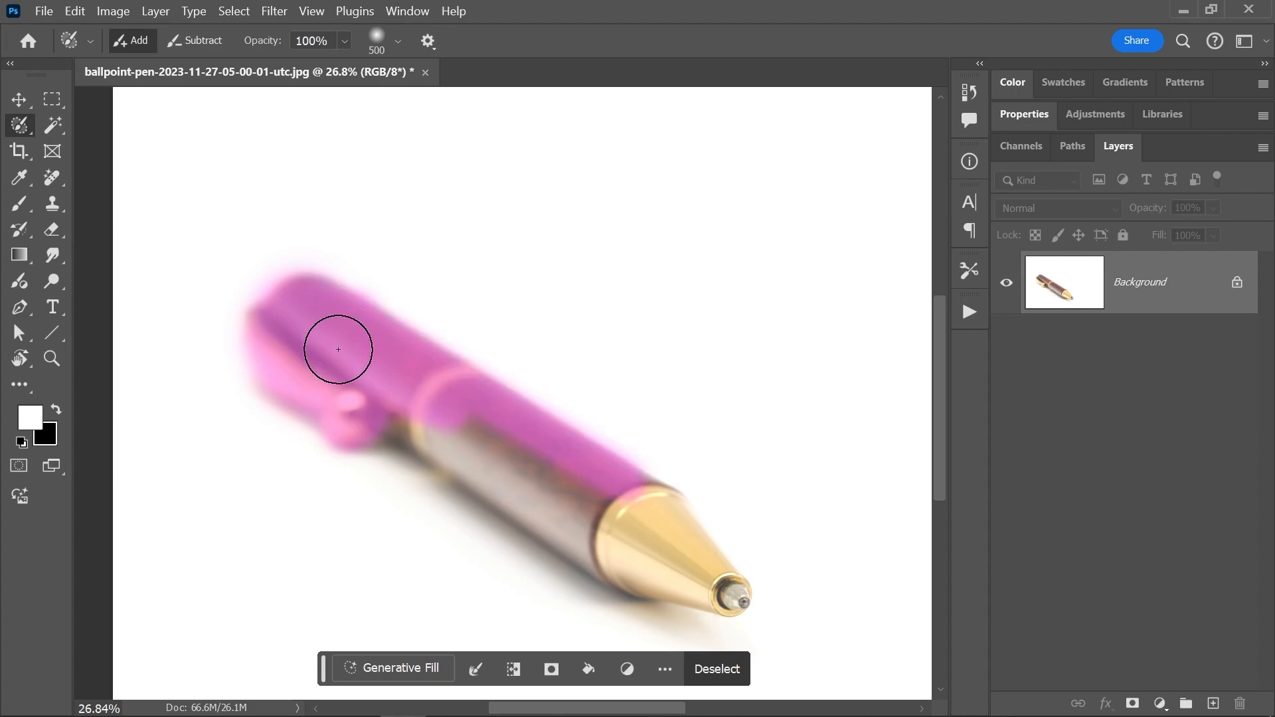
# Step: Zoom in and view the painted pen area as a selection outline
pyautogui.scroll(3)
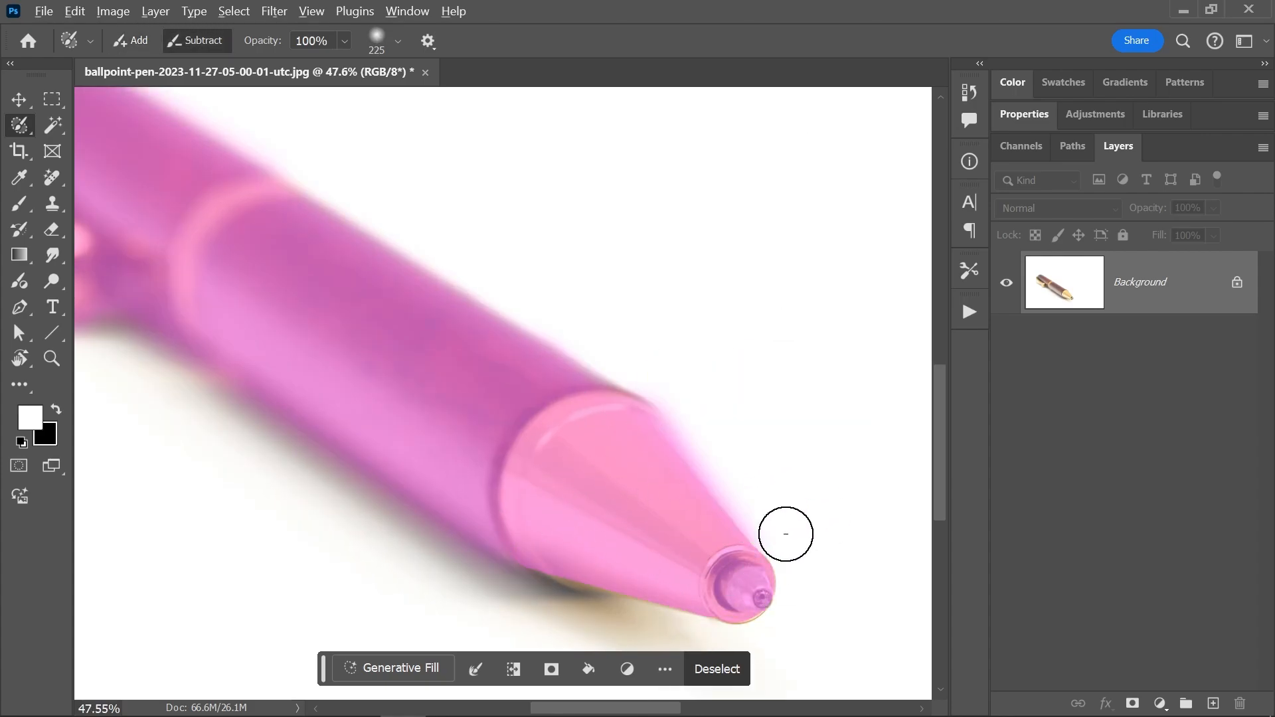
pyautogui.click(19, 99)
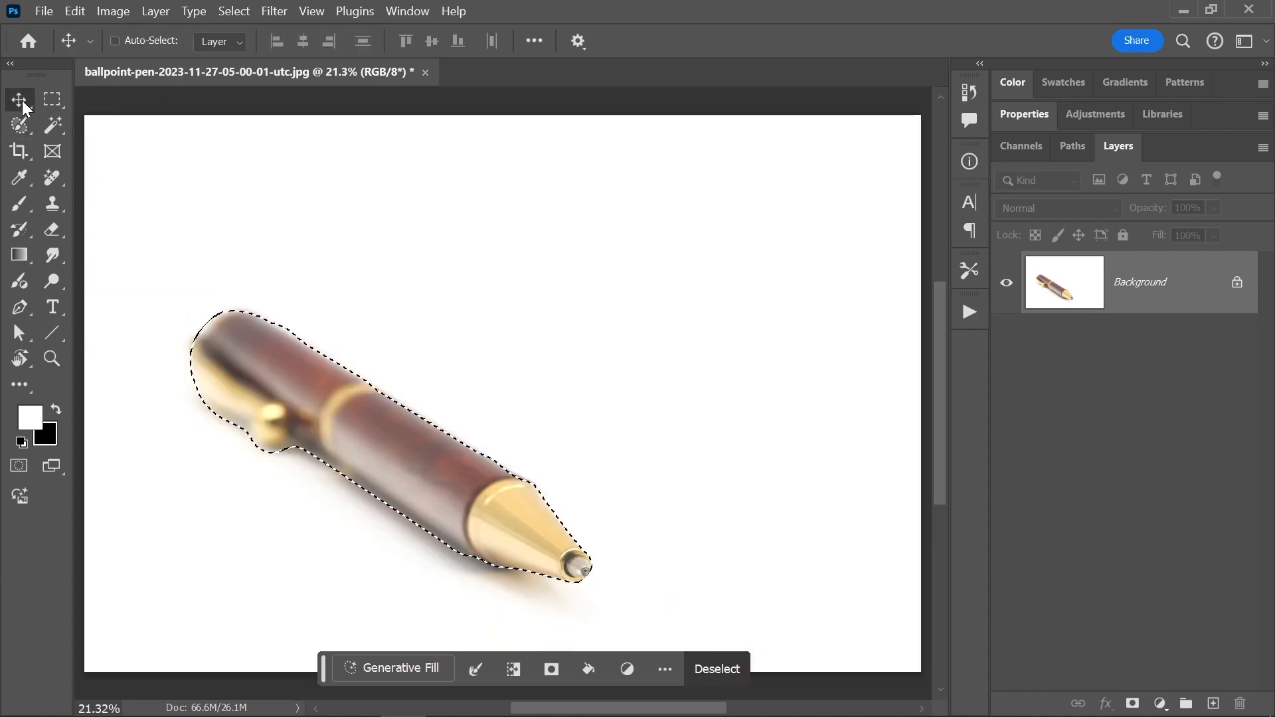
# Step: Enter Quick Mask mode and pick the Brush tool to paint on the mask
pyautogui.click(18, 465)
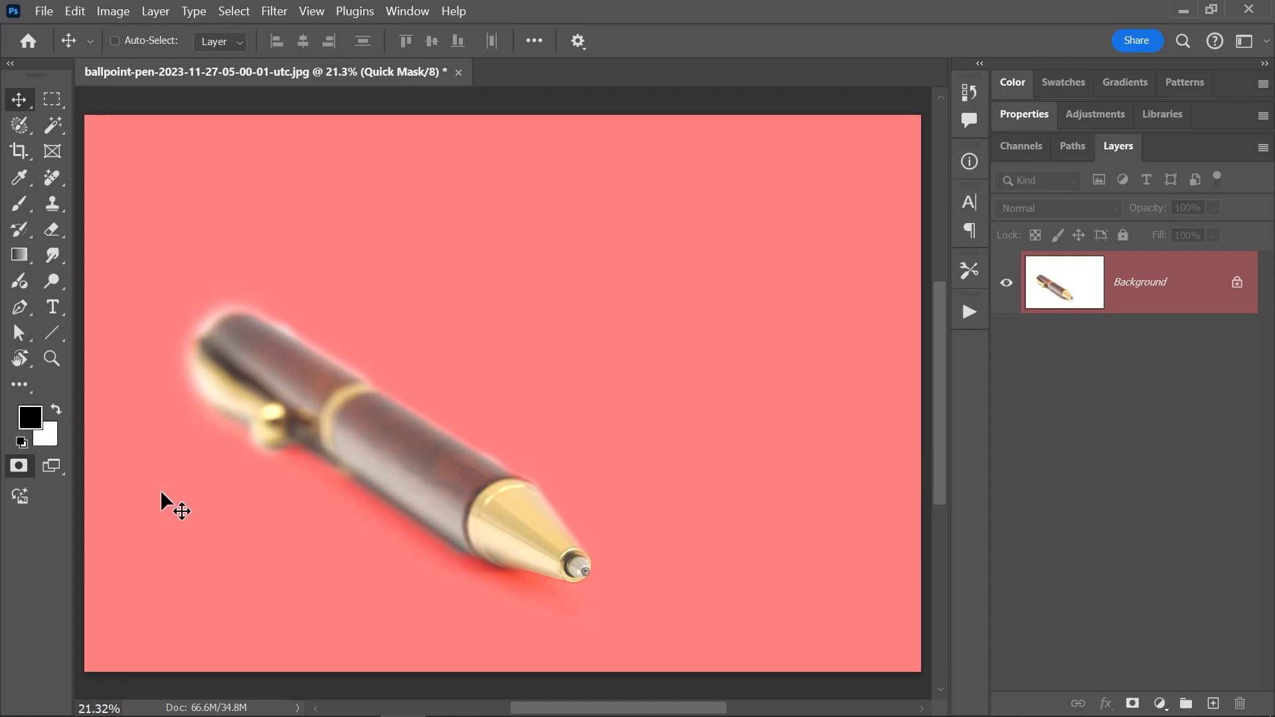
pyautogui.click(18, 203)
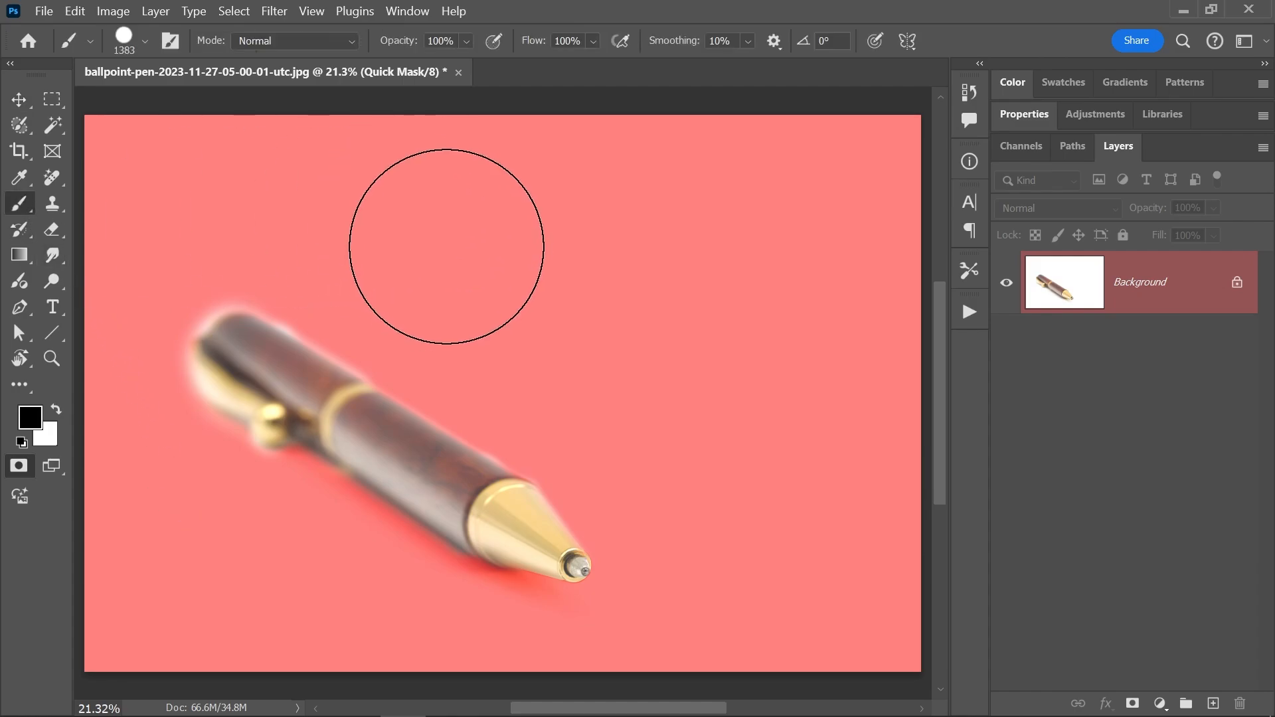
pyautogui.moveTo(695, 114)
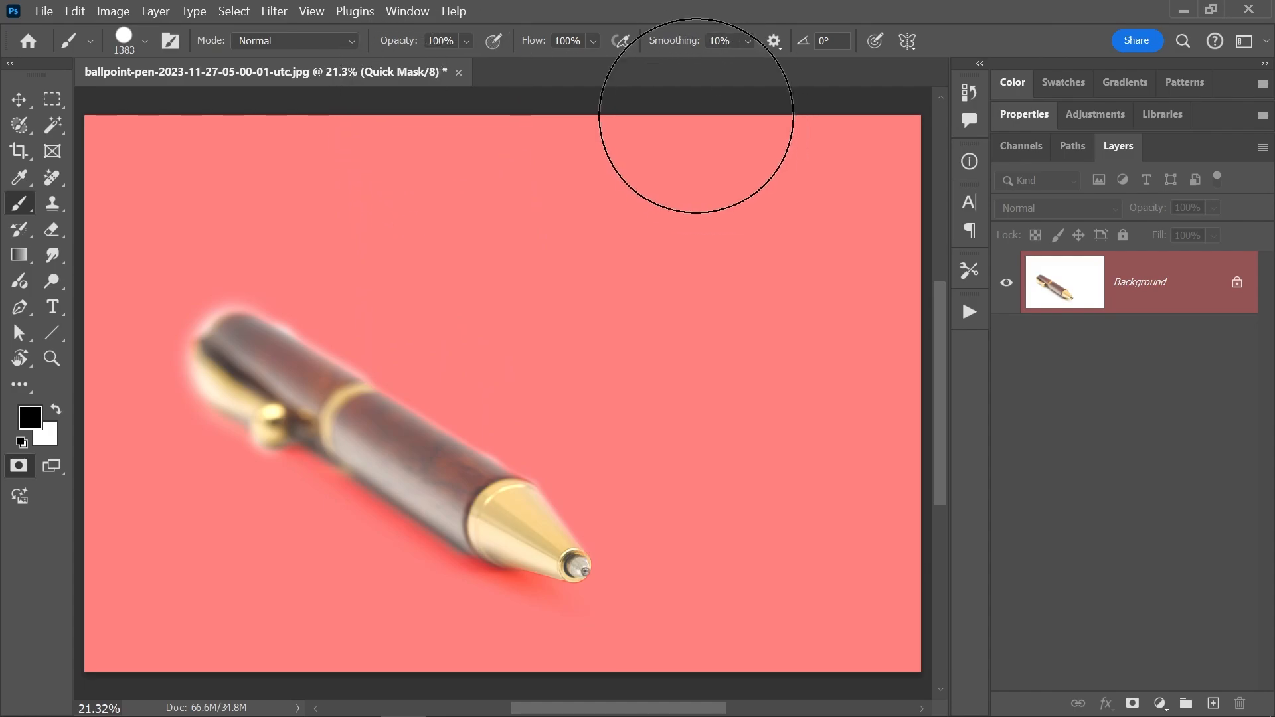